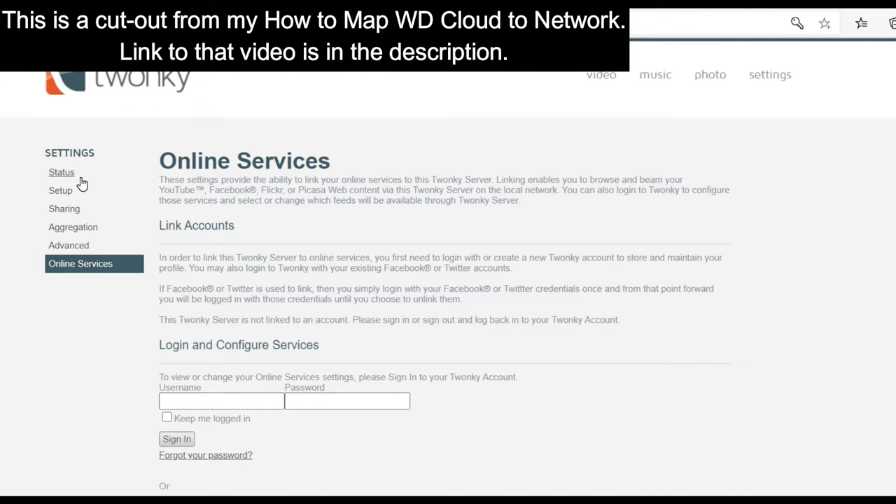
{"action": "mouse_move", "coordinate": [414, 326]}
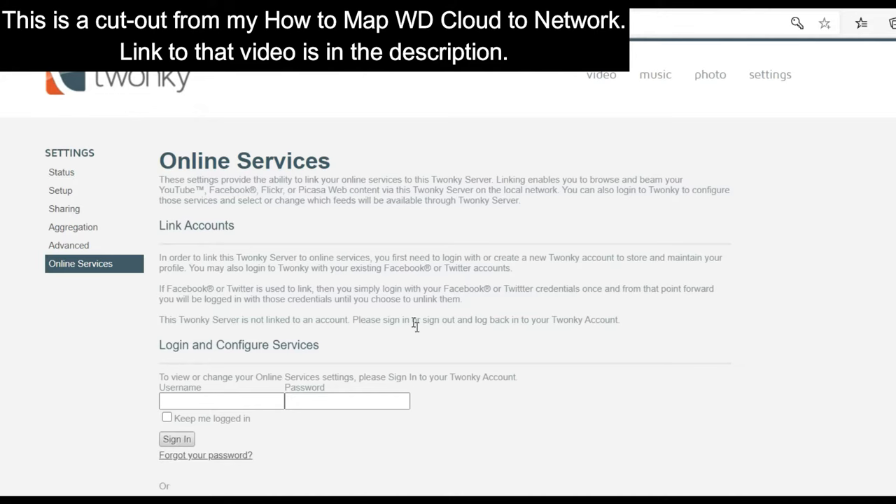
{"action": "mouse_move", "coordinate": [245, 476]}
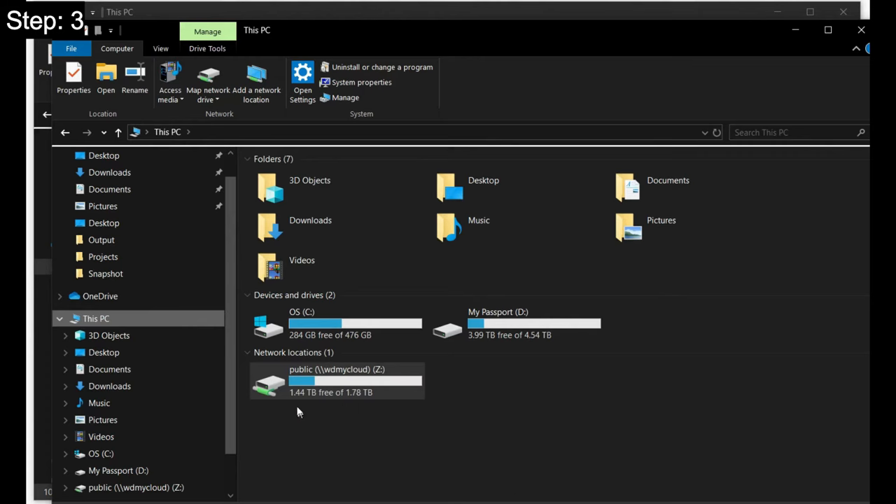
Select the public (\\wdmycloud) share mapped as drive Z: under Network locations in This PC.
{"action": "left_click", "coordinate": [336, 381]}
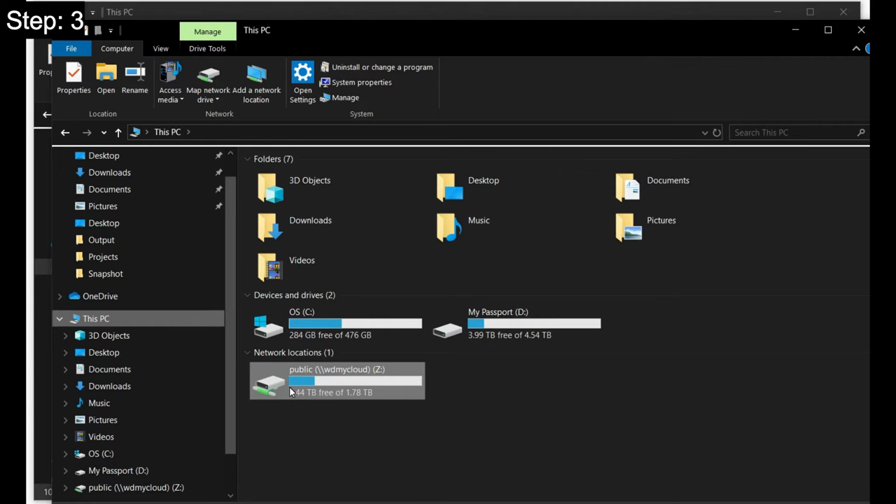